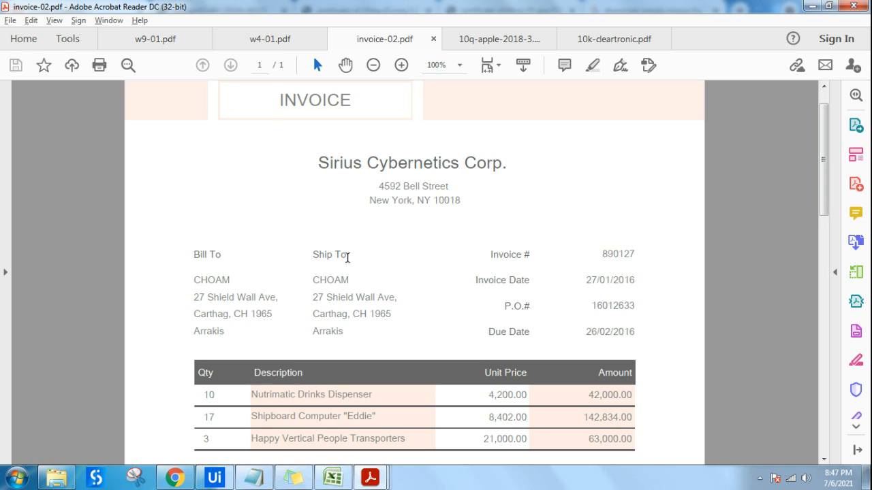
mouse_move(298, 180)
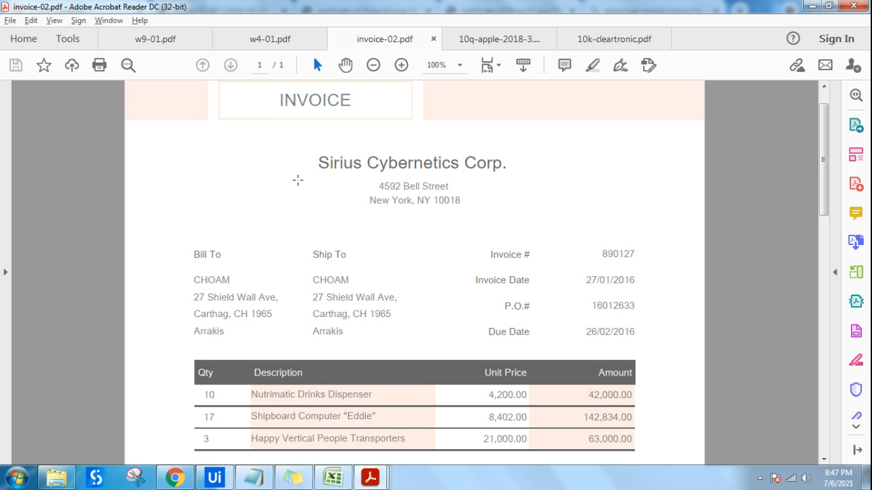
Step: Browse the open W-4, W-9 and Sirius Cybernetics invoice PDFs in Acrobat Reader
left_click(270, 39)
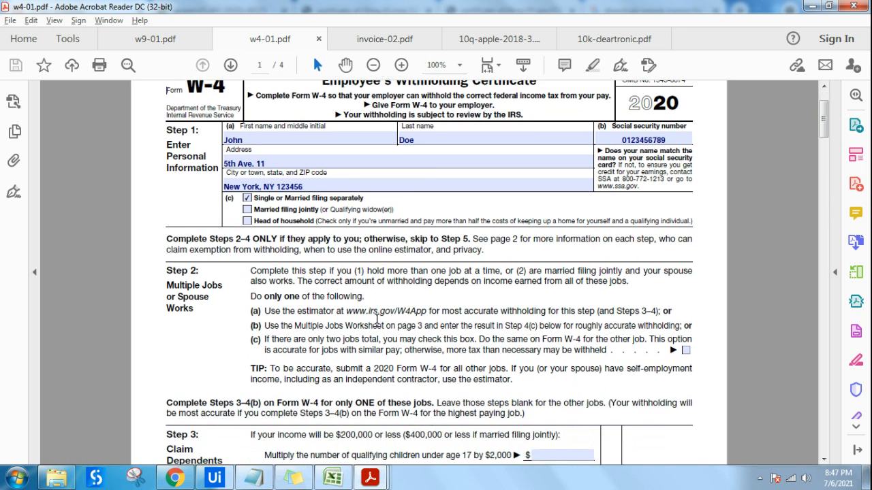
left_click(155, 39)
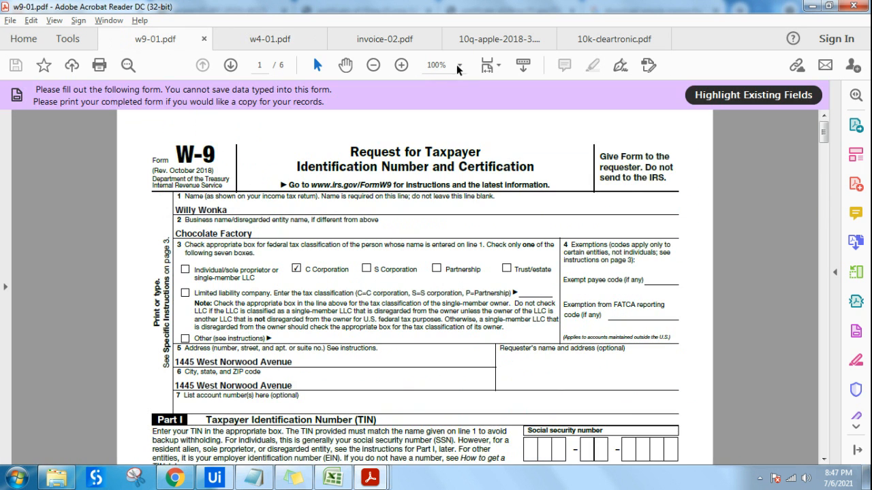
left_click(384, 38)
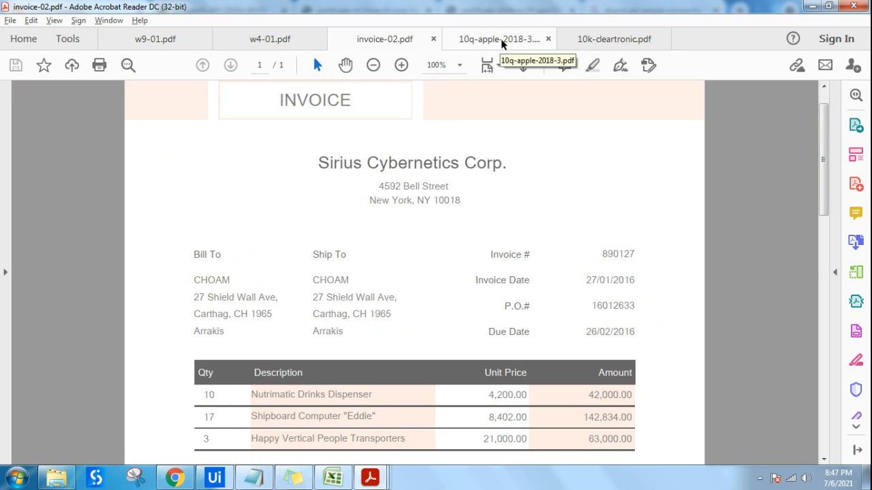
Step: Show the 10q-apple-2018-3.pdf report at 100% zoom, scrolled slightly down
left_click(498, 38)
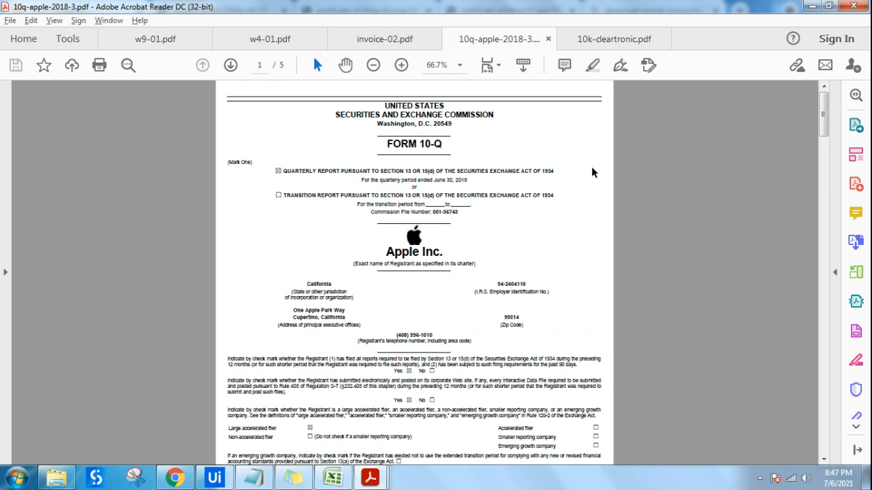
mouse_move(571, 90)
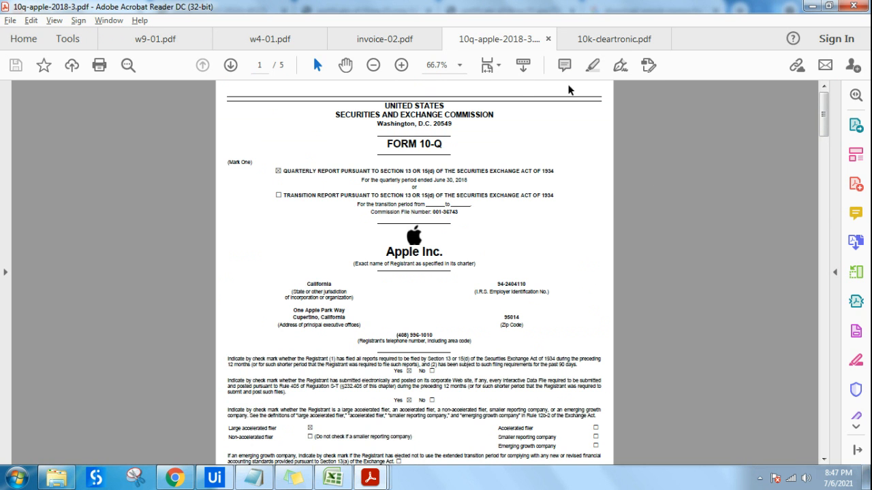
left_click(402, 65)
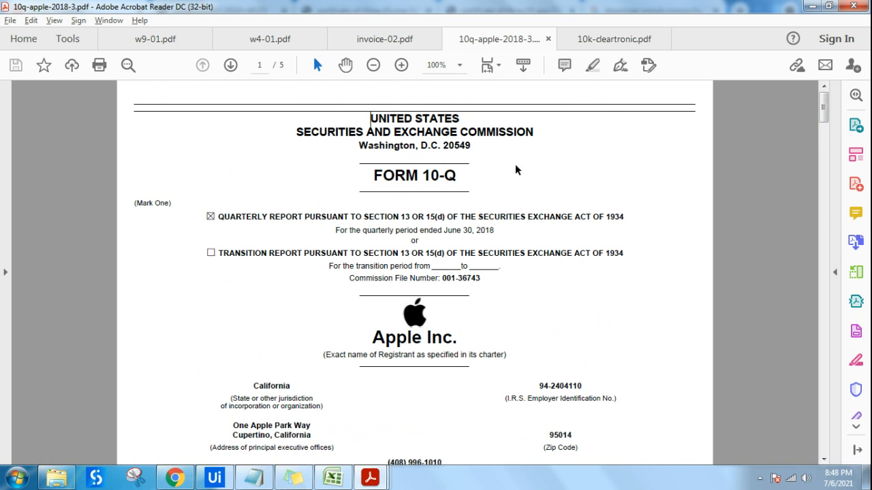
scroll("down", 3)
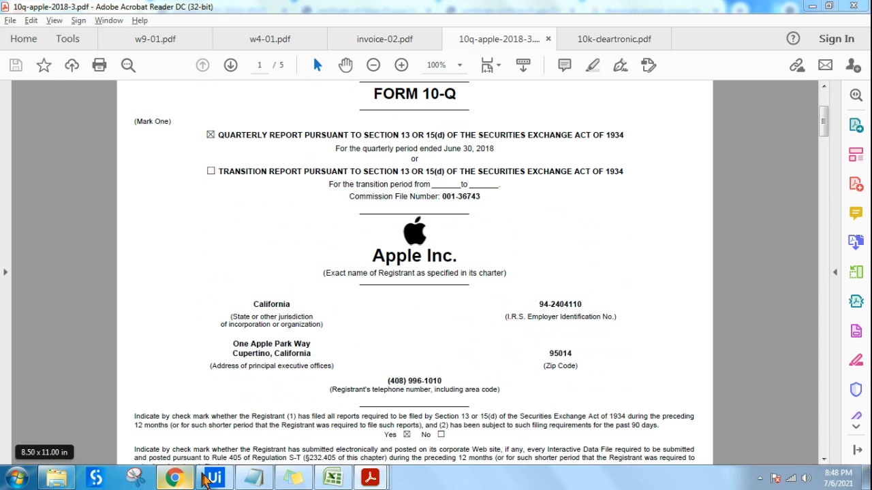
Step: Look over the receipt, certificate of filing, W-4 and invoice, then bring up the UiPath Academy catalogue
left_click(174, 476)
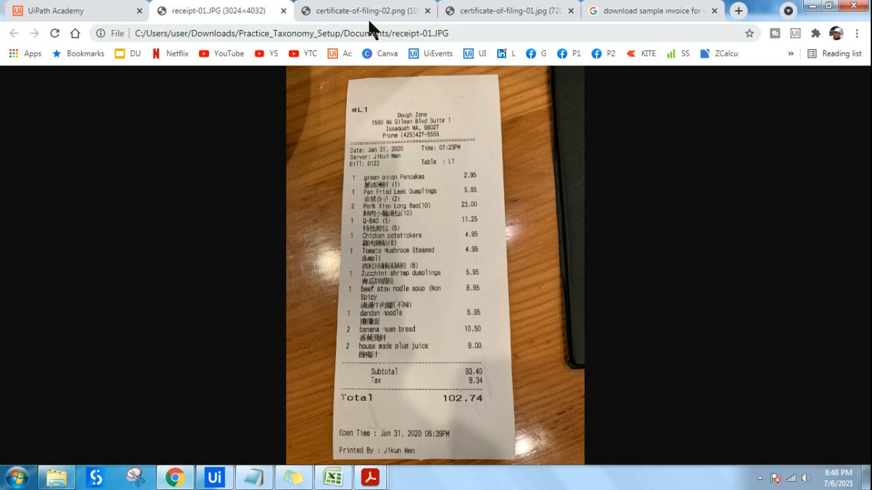
left_click(364, 11)
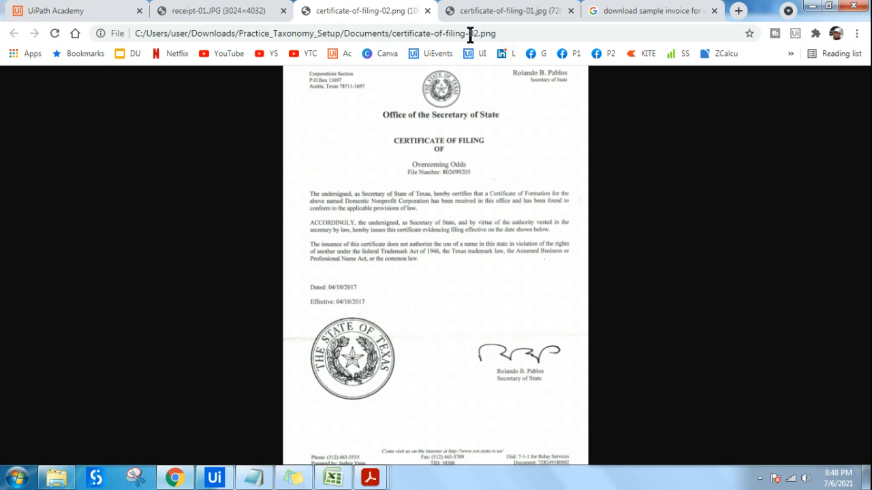
left_click(218, 10)
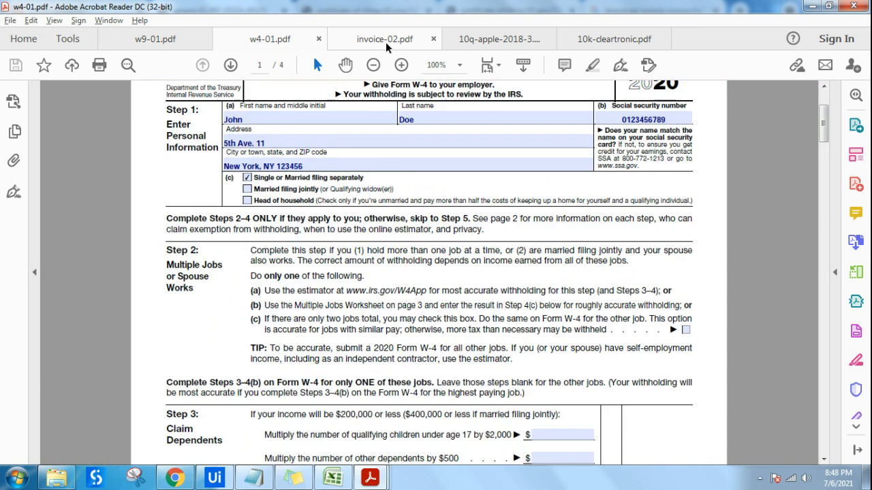
left_click(384, 39)
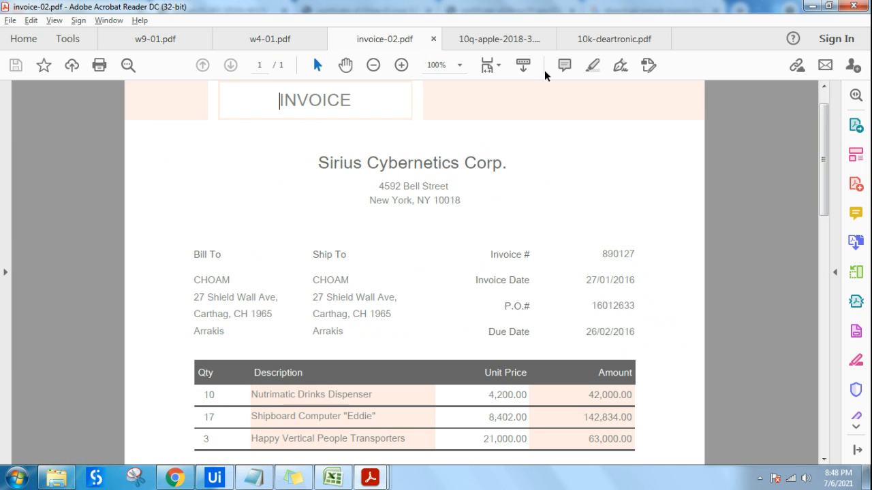
left_click(499, 39)
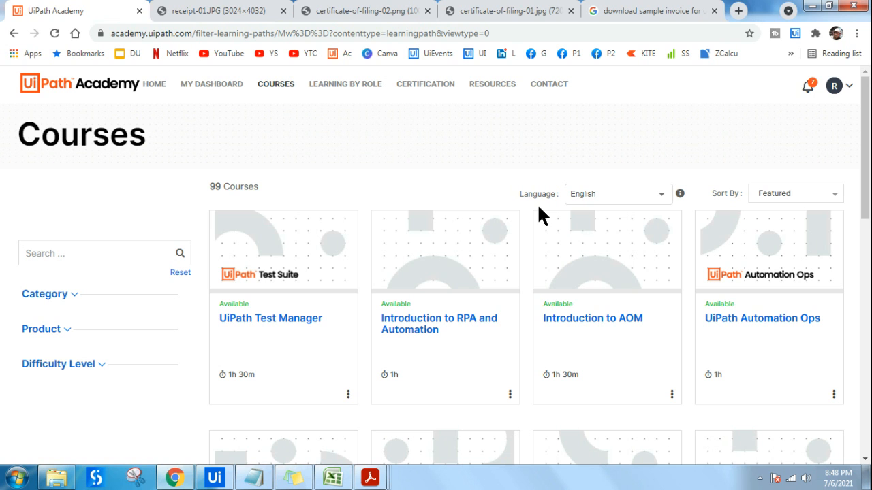
mouse_move(454, 196)
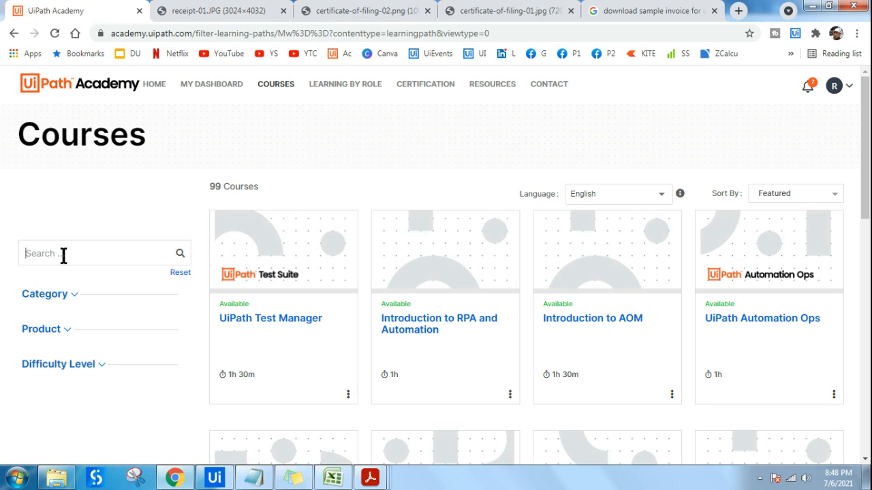
Step: Search the catalogue for 'Document' and open the UiPath Document Understanding Overview course
type("Document")
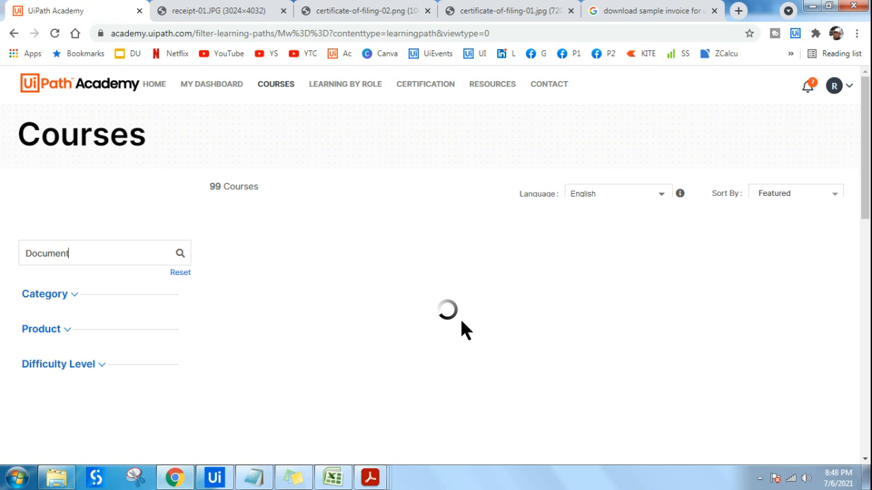
mouse_move(647, 320)
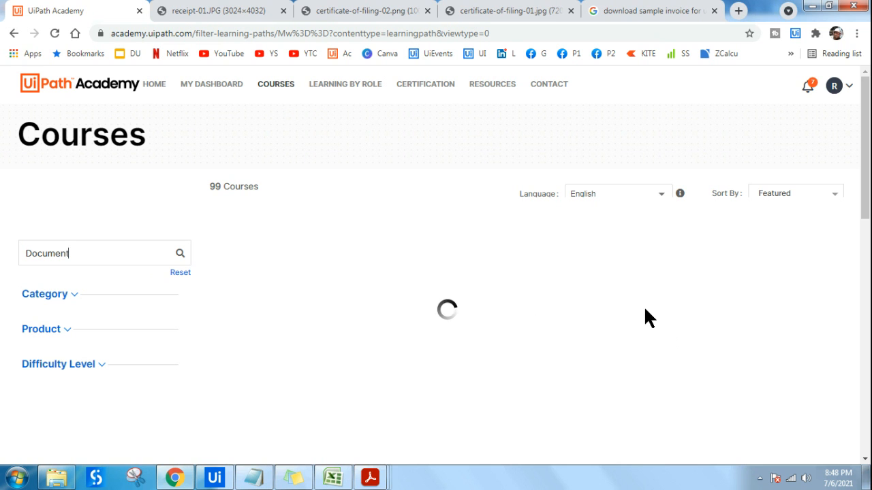
mouse_move(486, 304)
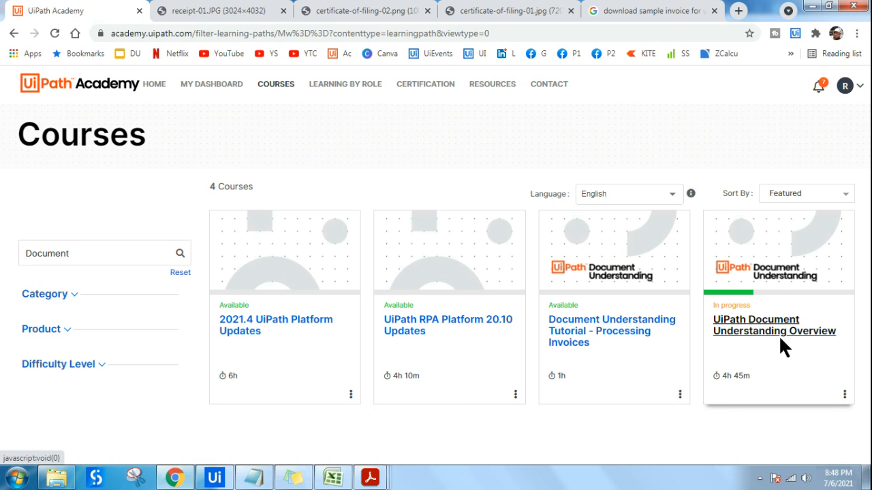
left_click(774, 325)
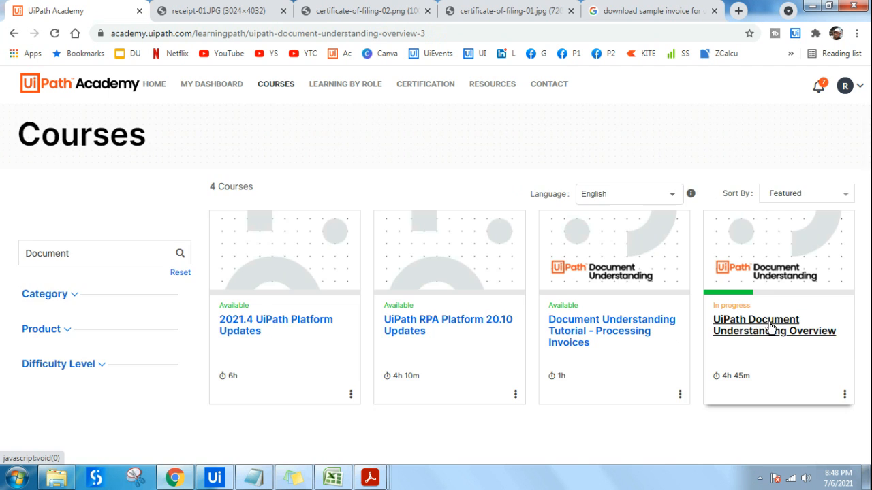
left_click(773, 325)
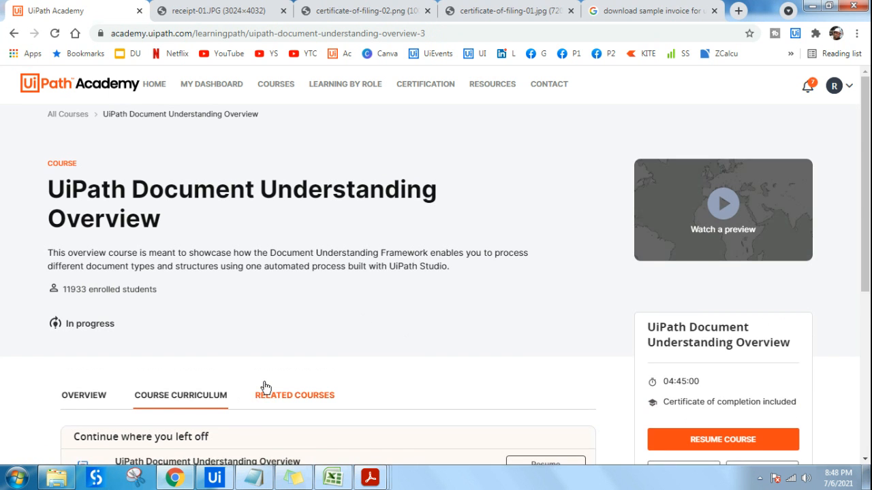
Step: Resume Document Understanding Overview from 'Continue where you left off'
scroll("down", 3)
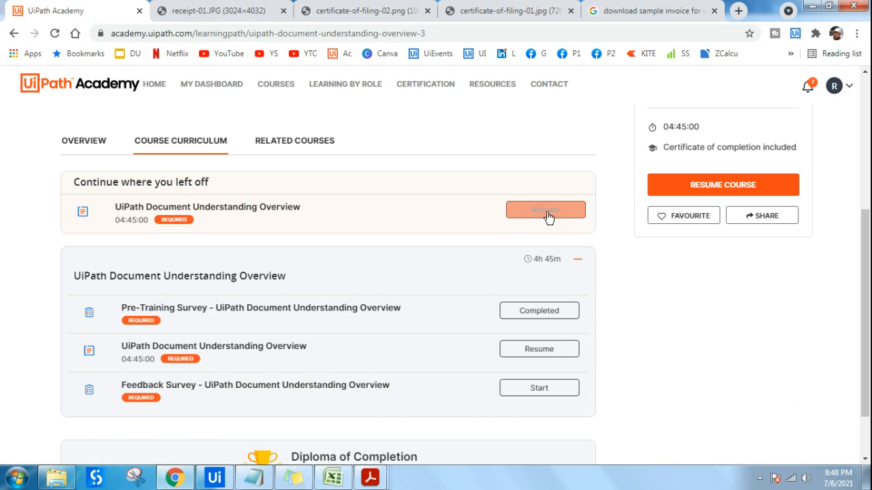
left_click(544, 209)
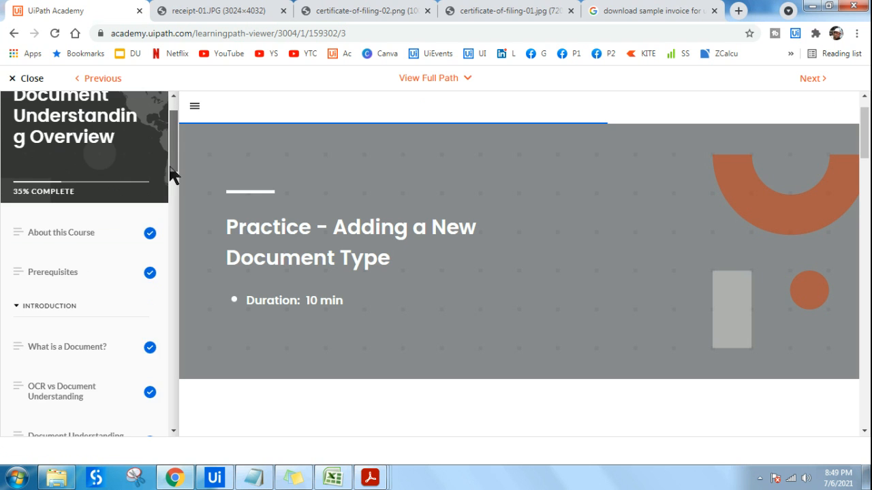
scroll("down", 3)
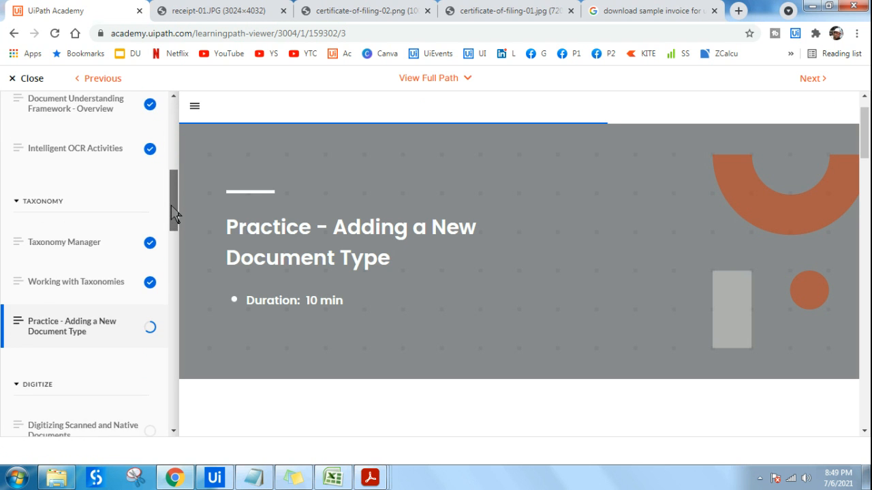
scroll("down", 3)
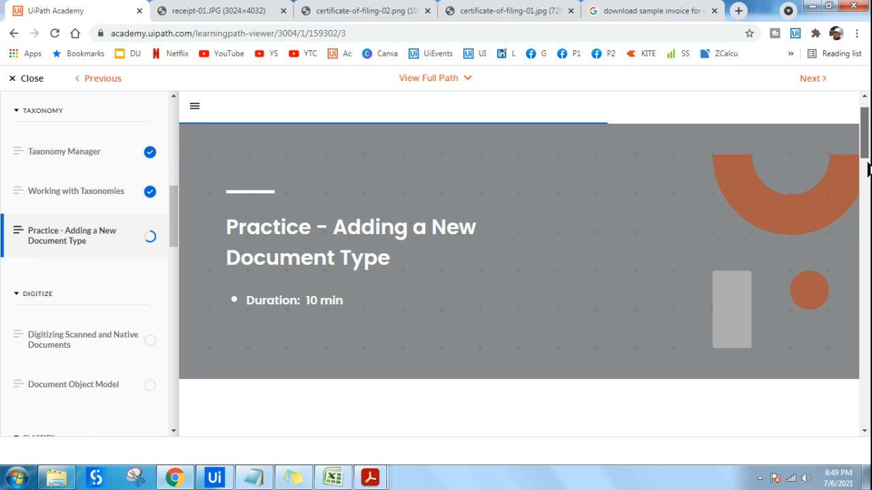
scroll("down", 3)
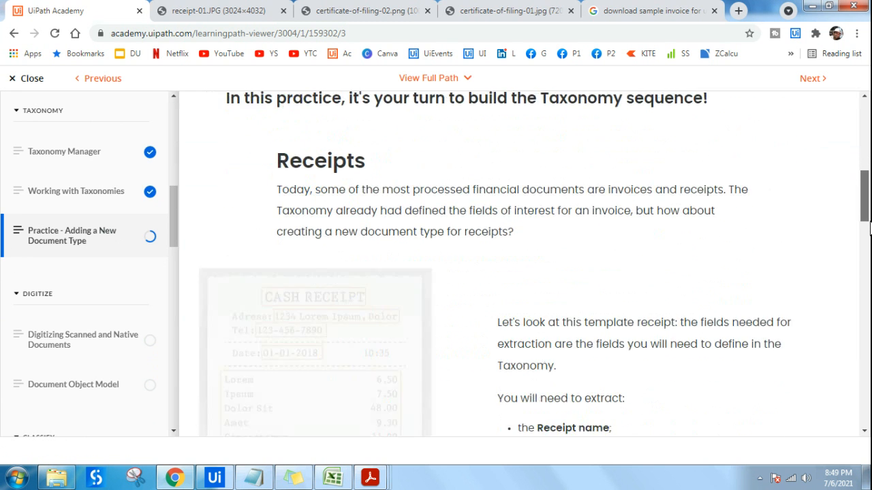
scroll("down", 3)
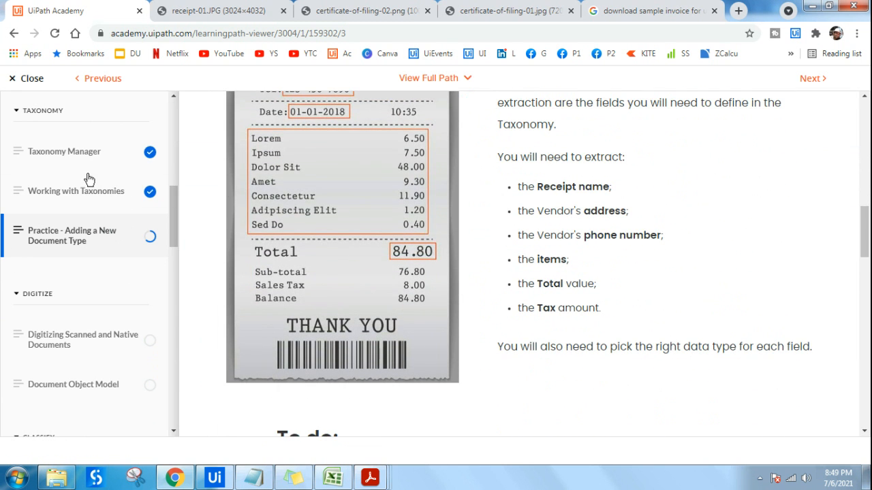
mouse_move(153, 190)
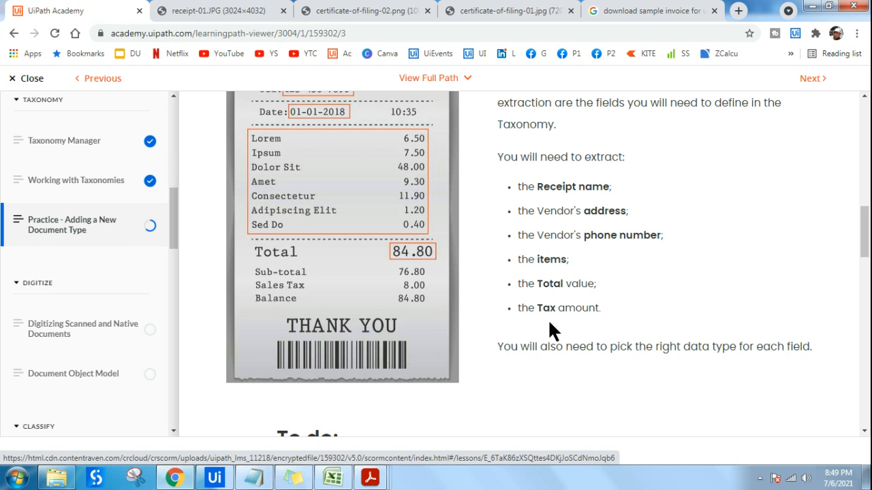
scroll("down", 3)
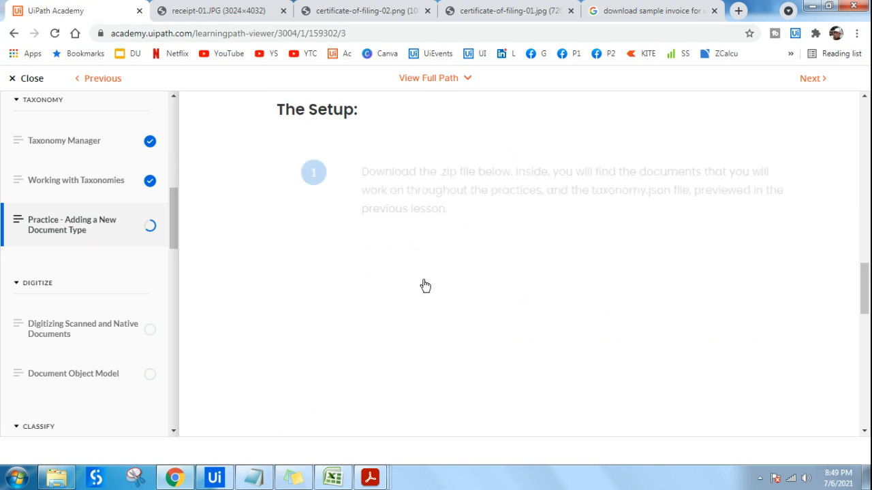
scroll("down", 3)
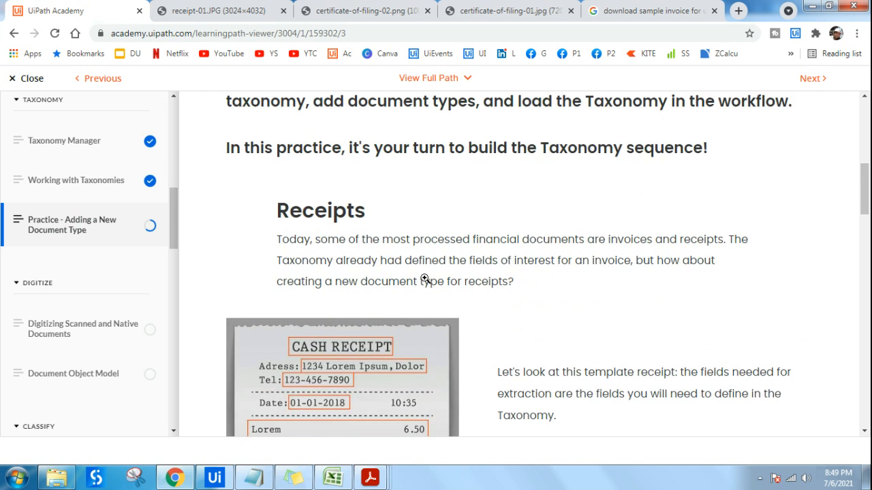
Step: Scroll to The Setup section and select the Practice_Taxonomy_Setup.zip download card
scroll("down", 3)
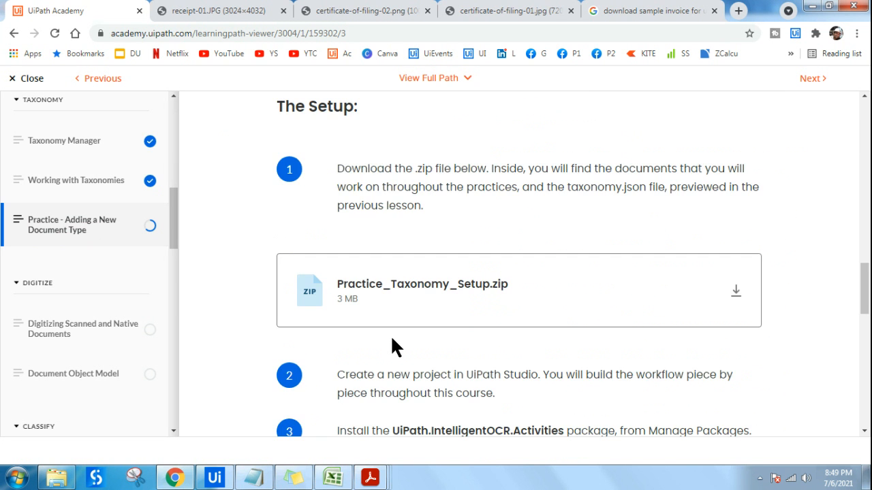
scroll("down", 3)
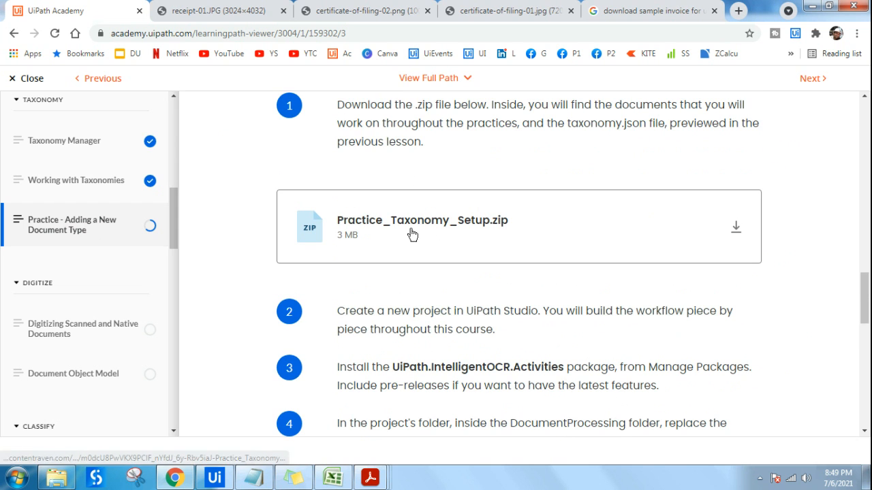
mouse_move(513, 234)
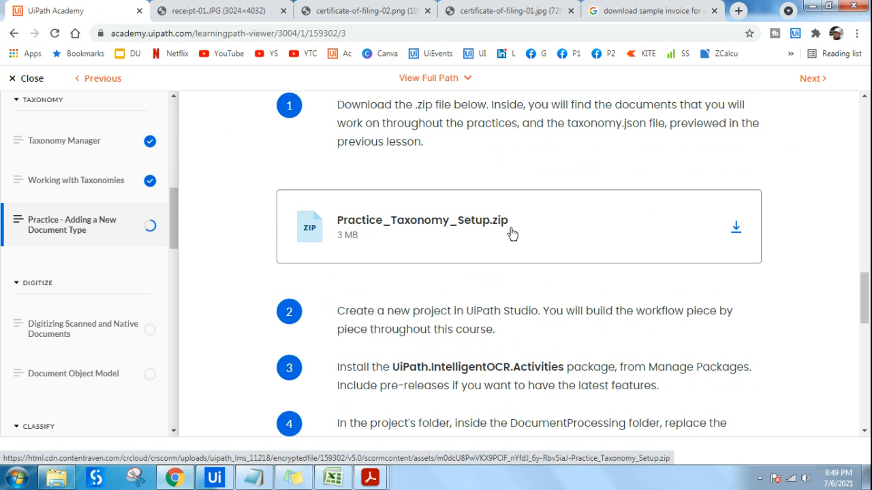
mouse_move(415, 248)
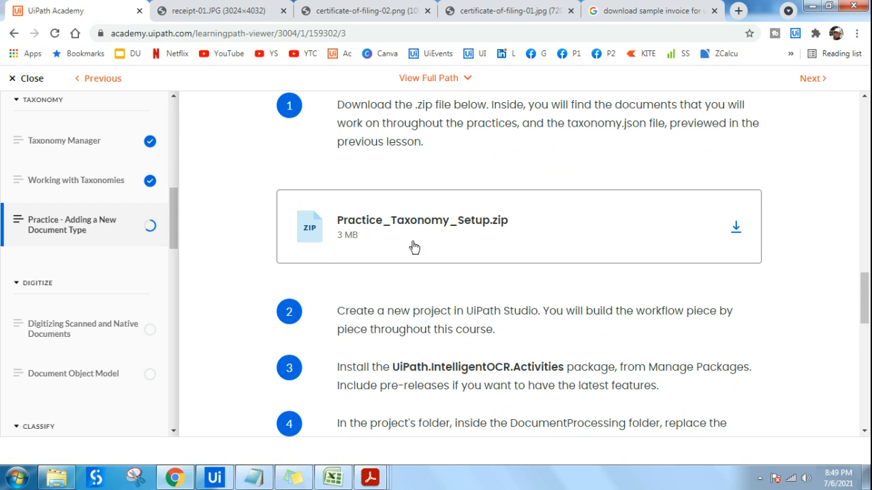
left_click(735, 226)
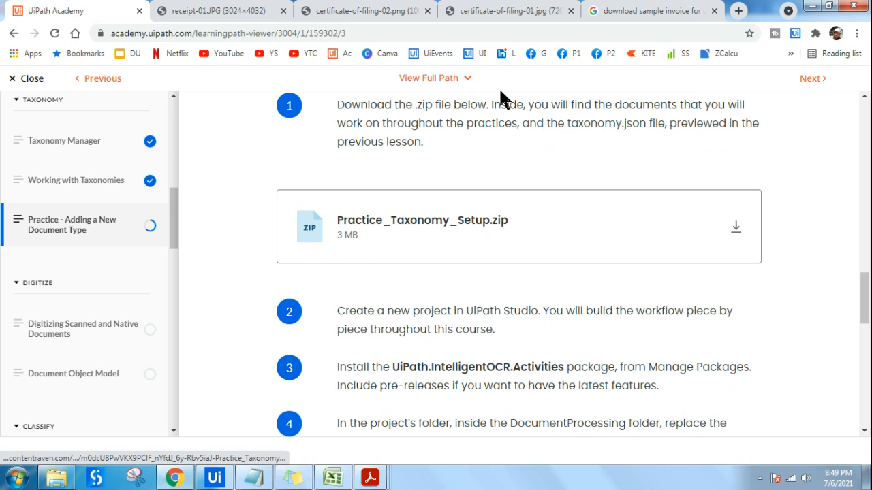
mouse_move(490, 266)
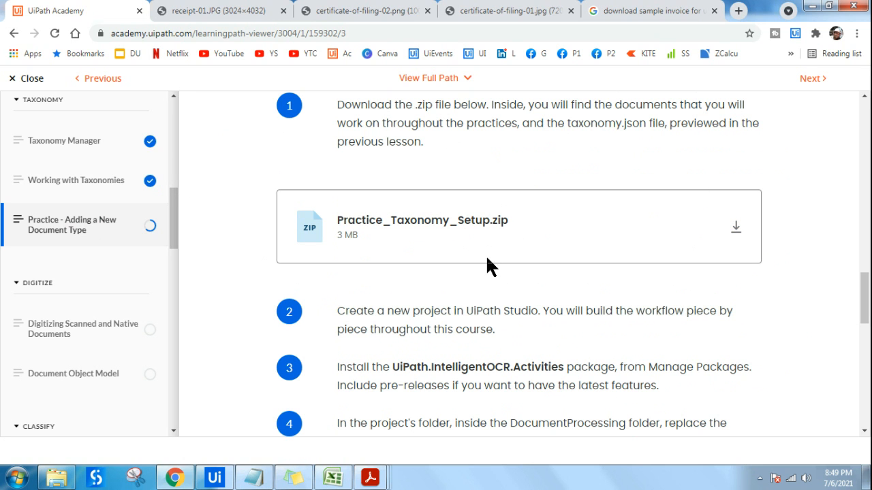
mouse_move(736, 227)
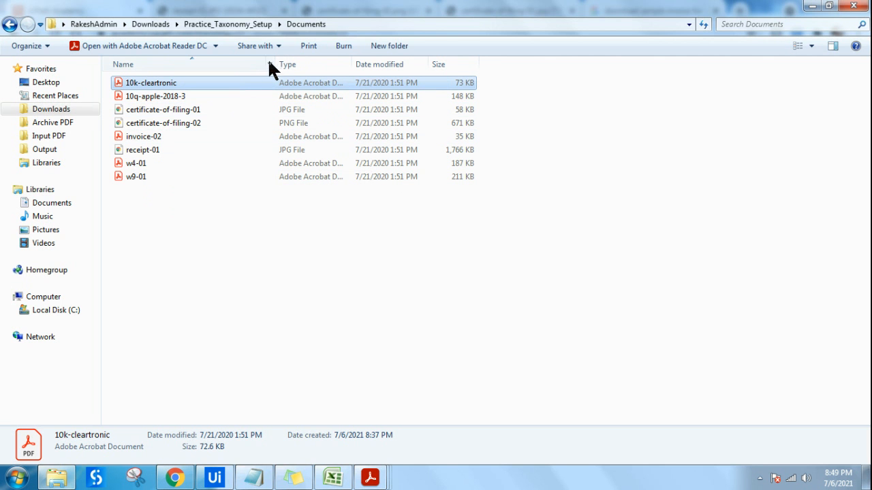
Step: Open the extracted Downloads > Practice_Taxonomy_Setup > Documents folder in Windows Explorer
left_click(174, 477)
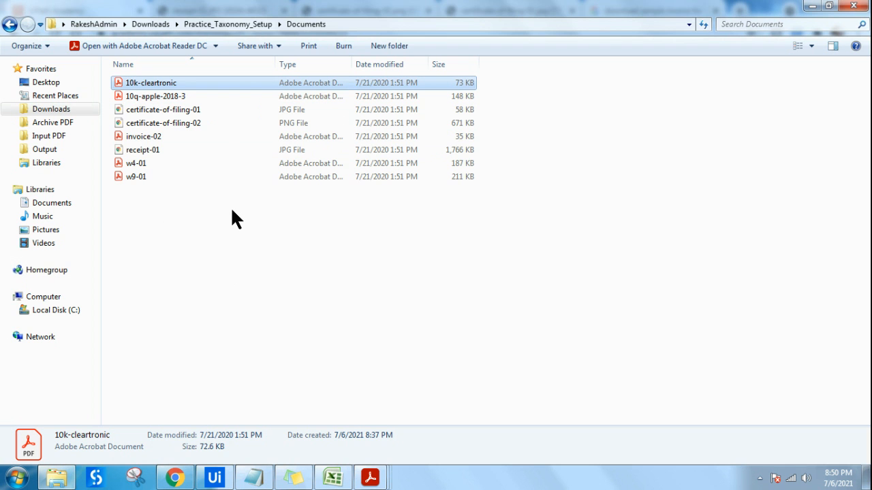
mouse_move(231, 221)
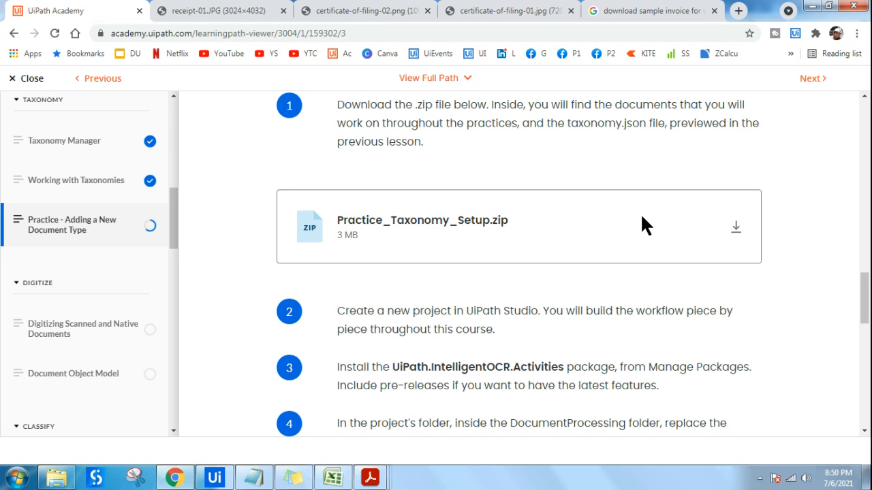
mouse_move(639, 226)
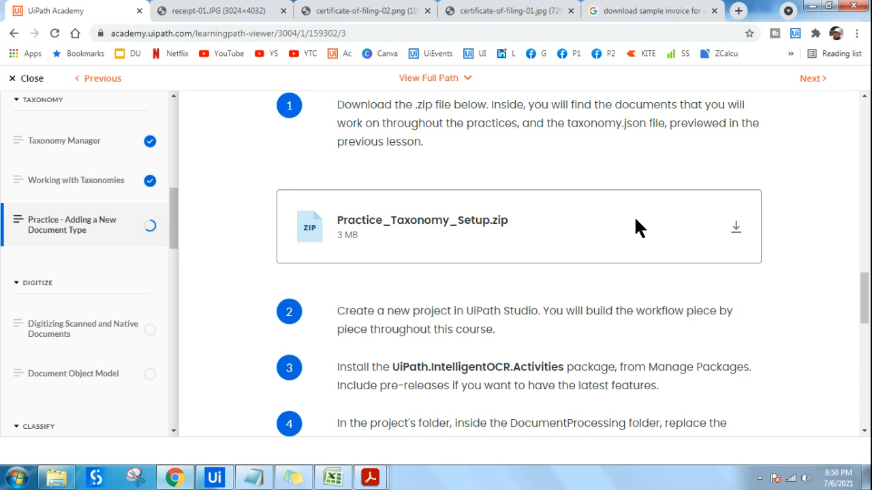